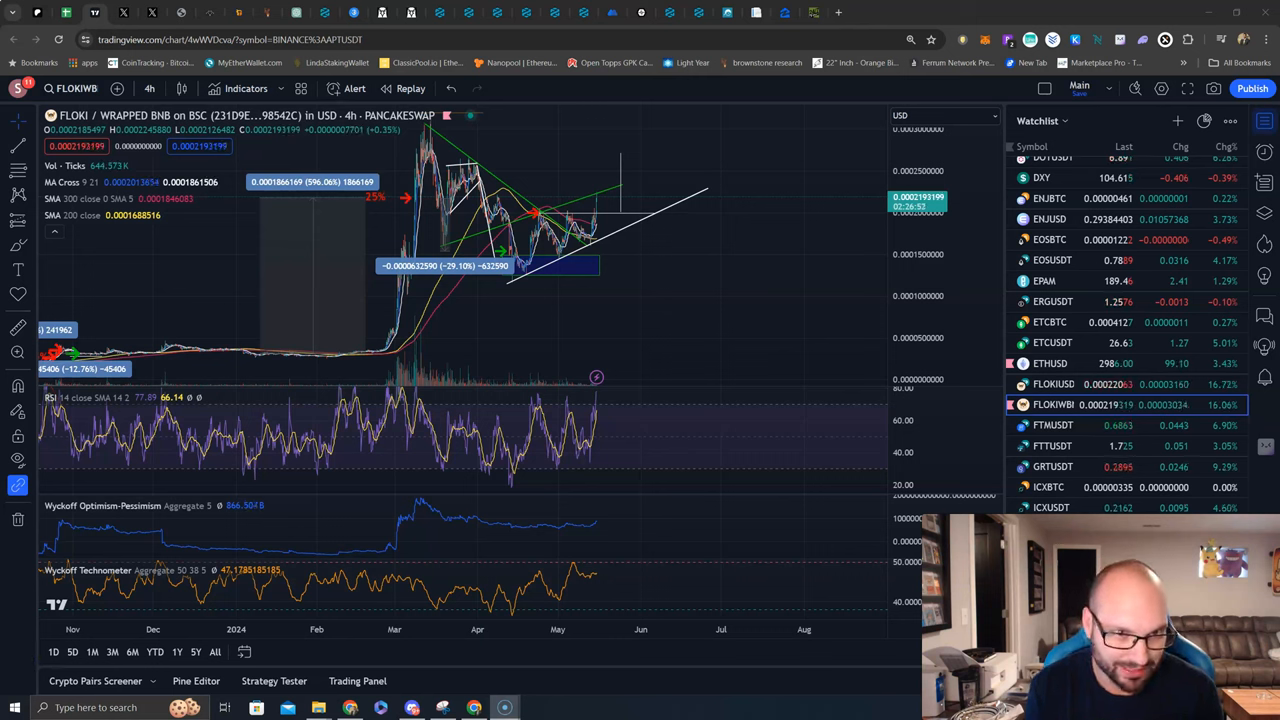
mouse_move(220, 354)
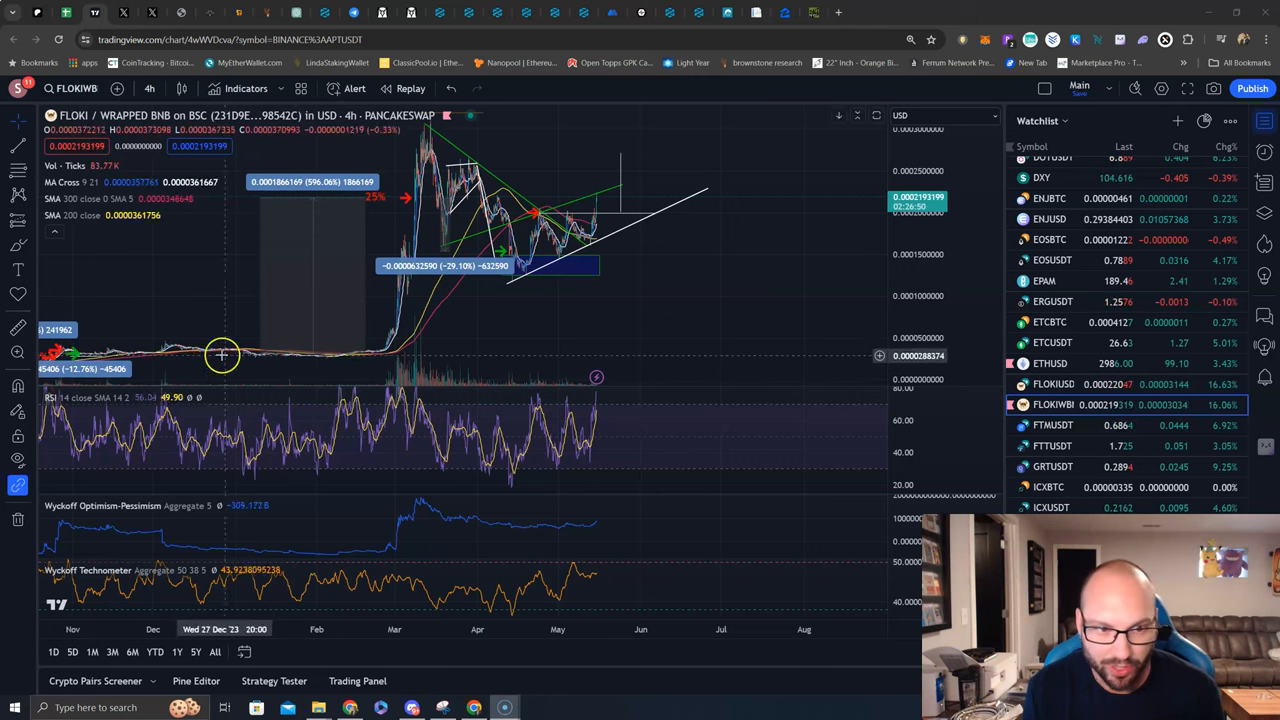
mouse_move(404, 198)
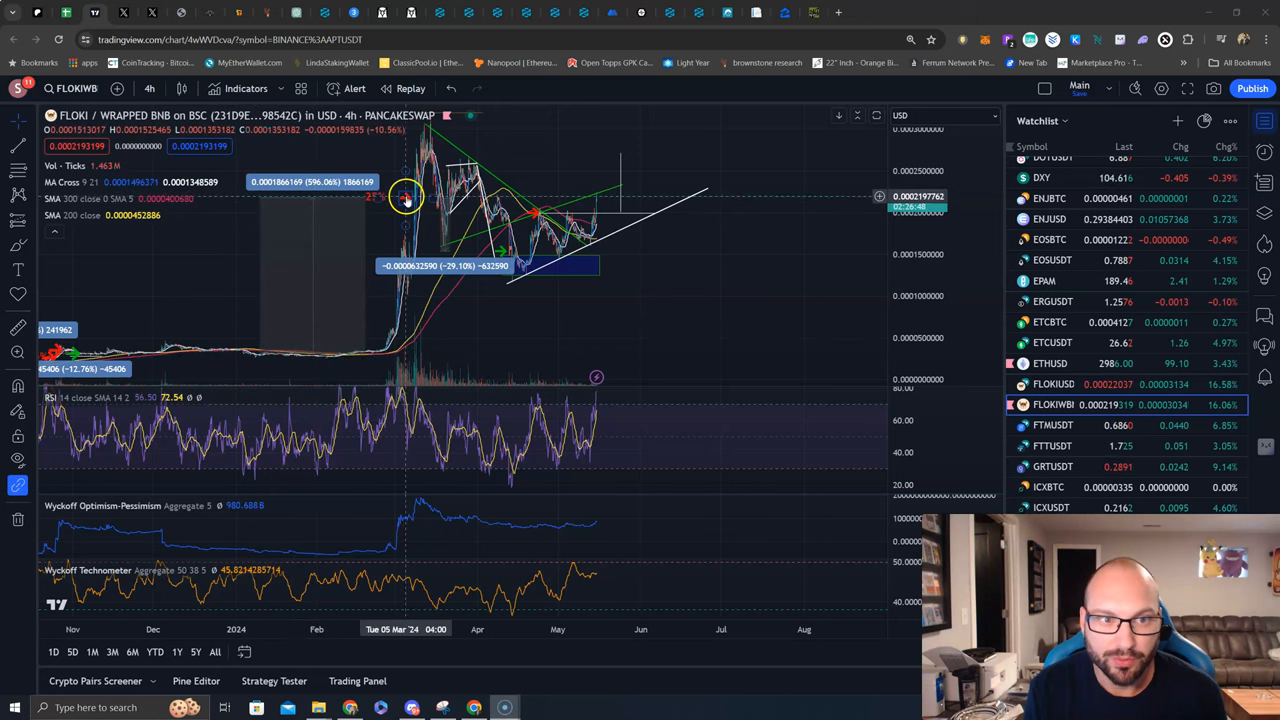
mouse_move(518, 220)
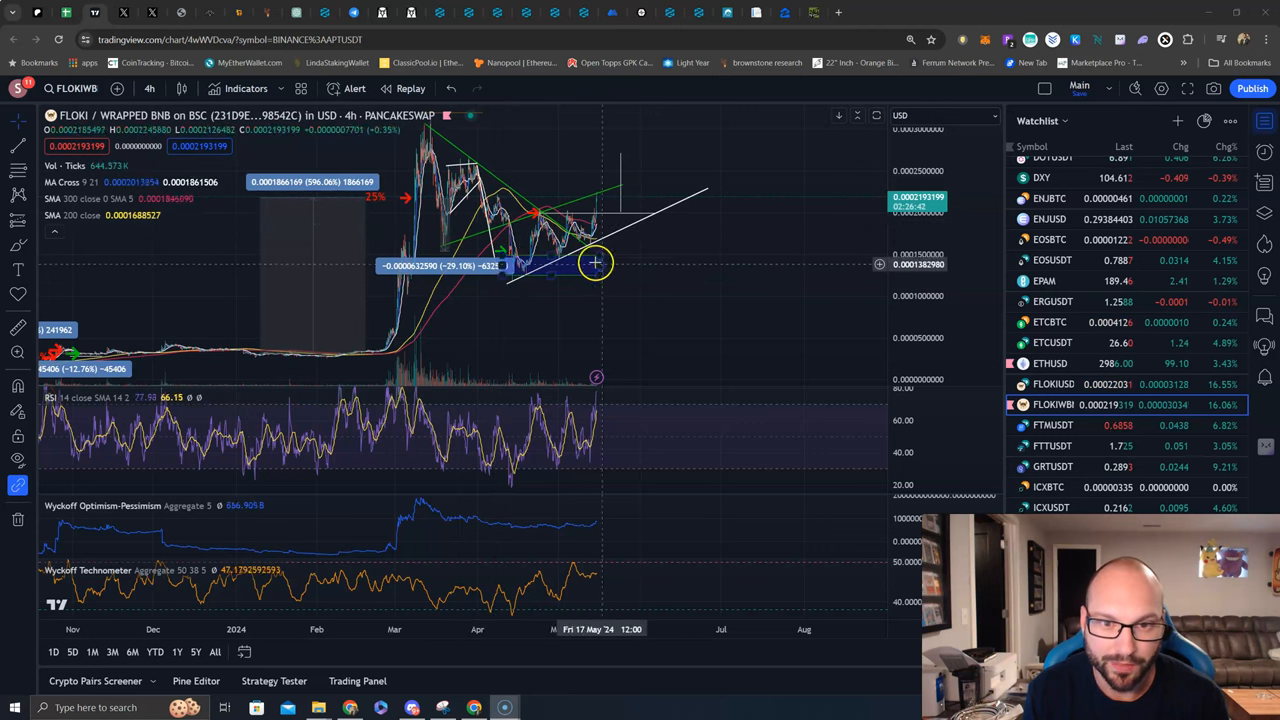
mouse_move(536, 216)
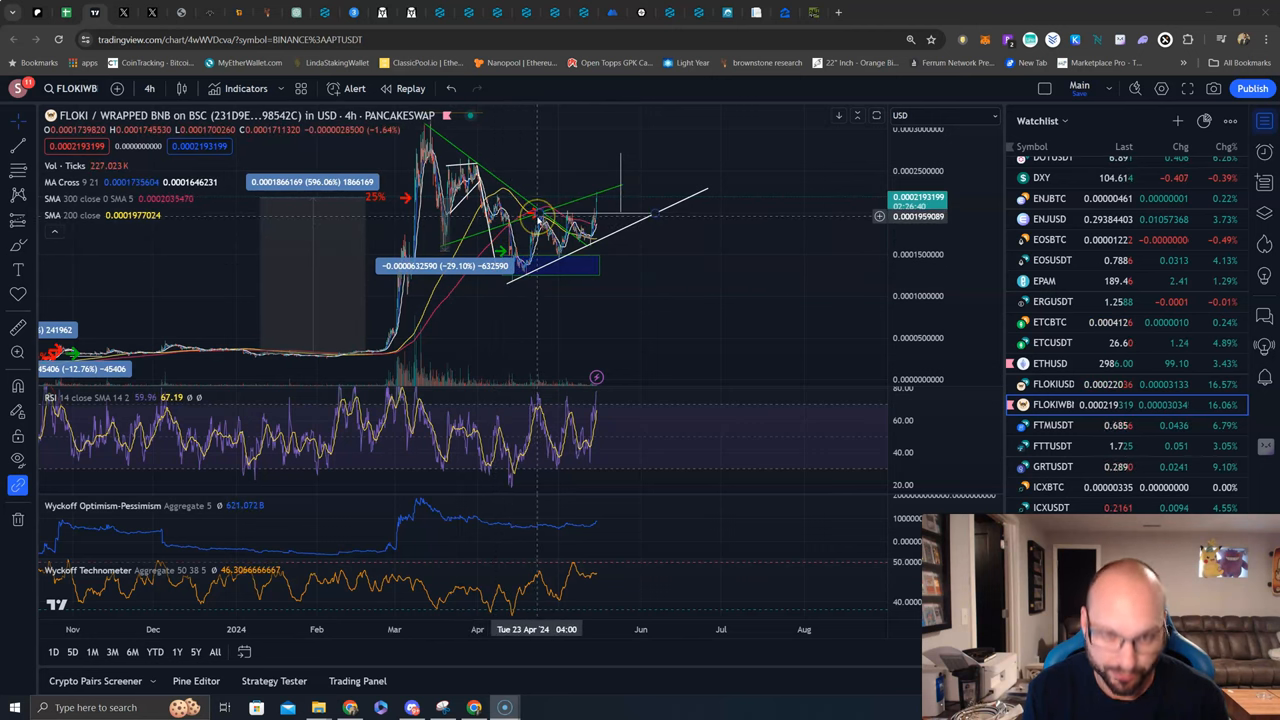
mouse_move(578, 240)
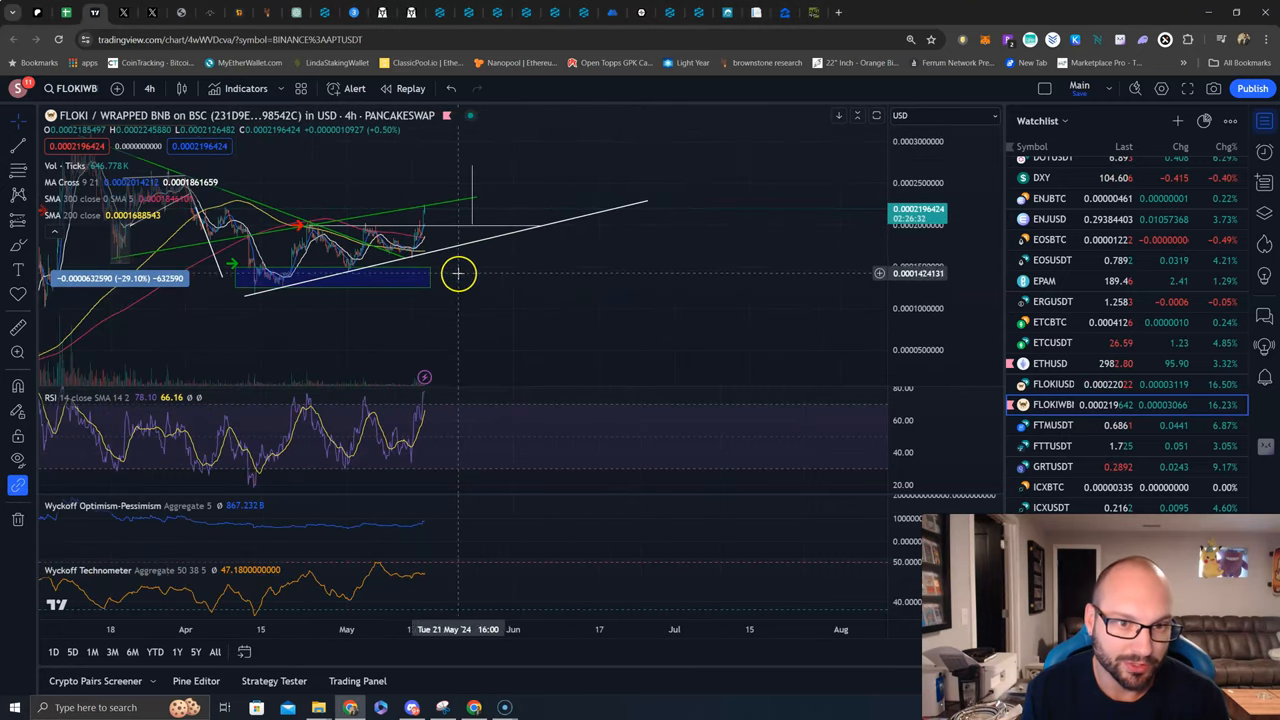
mouse_move(444, 248)
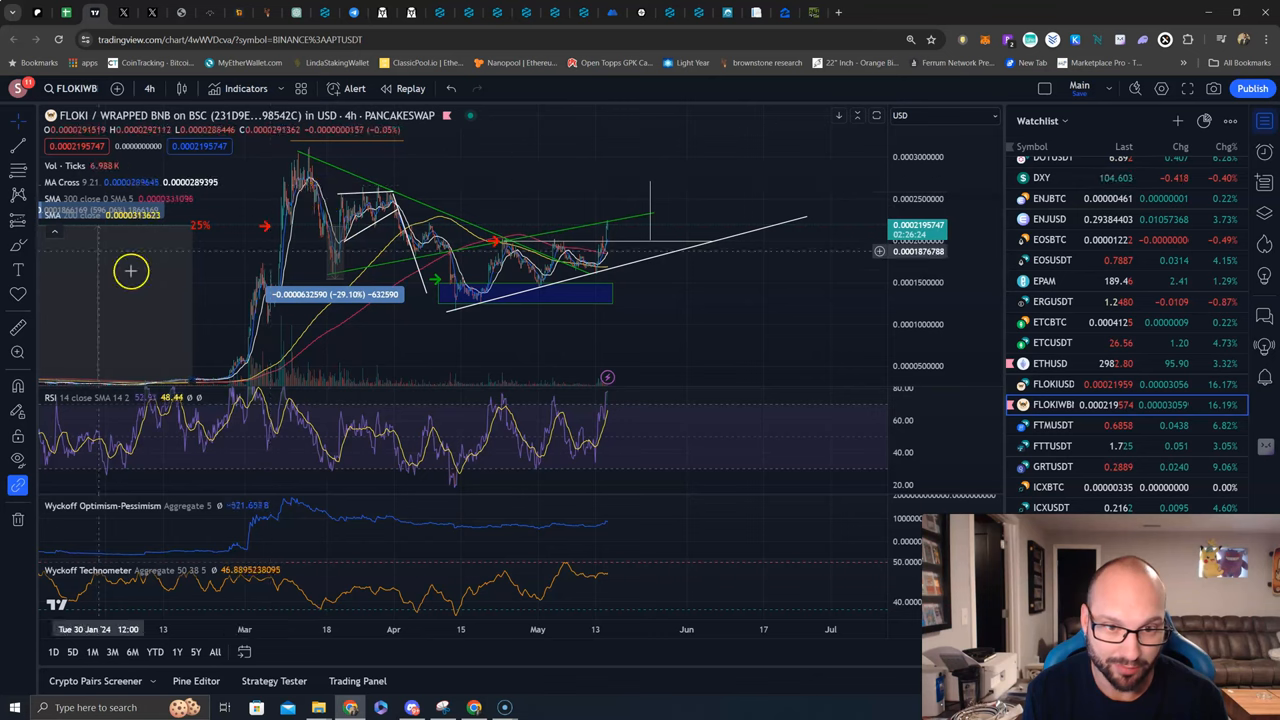
mouse_move(592, 248)
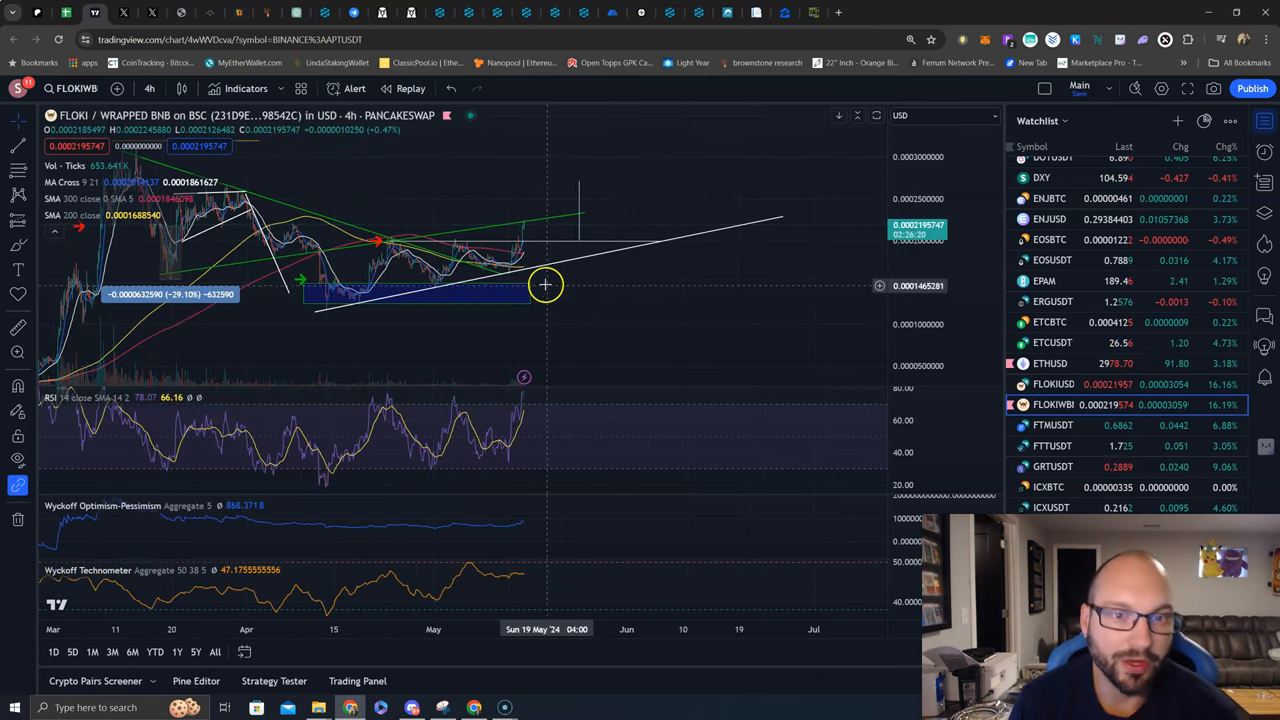
mouse_move(524, 224)
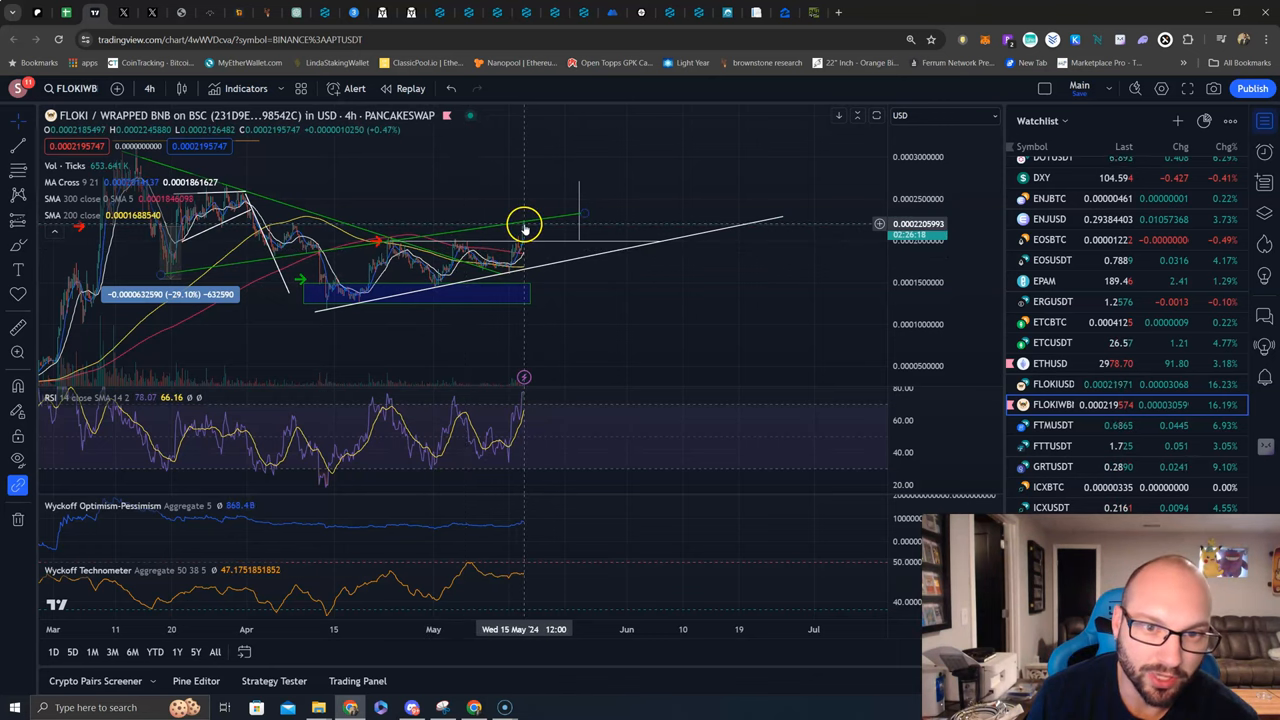
mouse_move(396, 230)
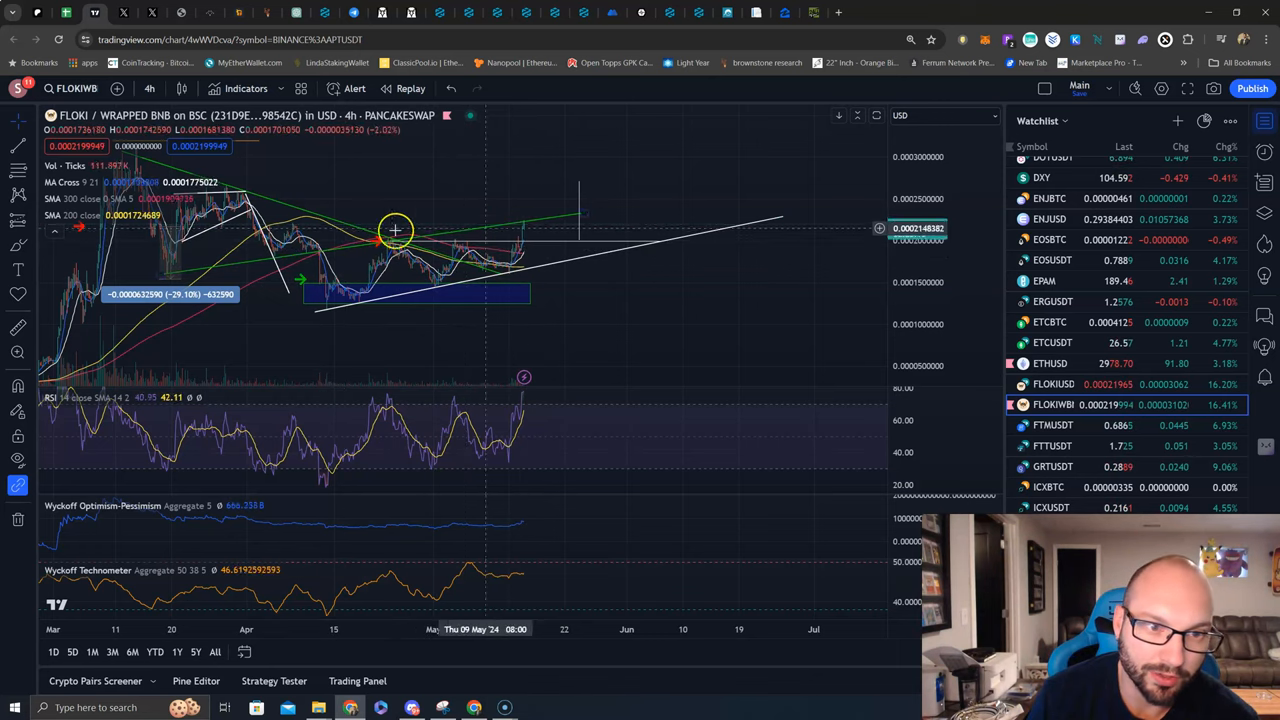
mouse_move(528, 222)
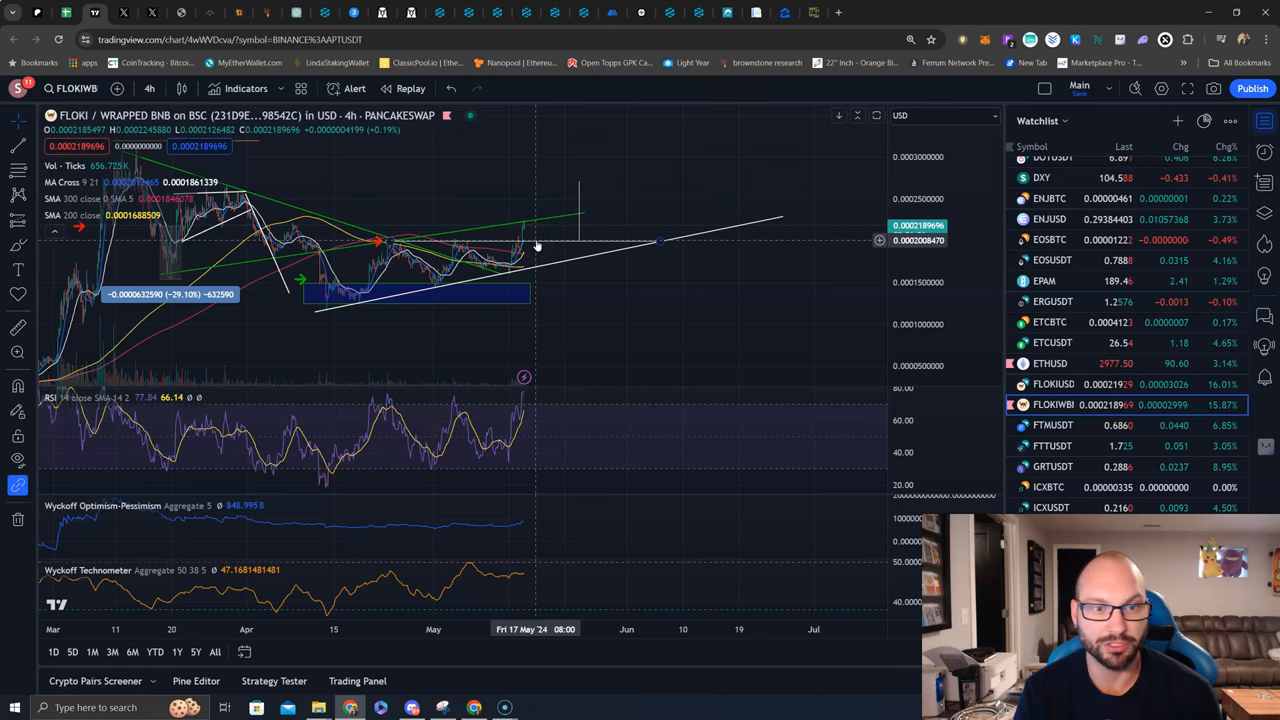
mouse_move(568, 190)
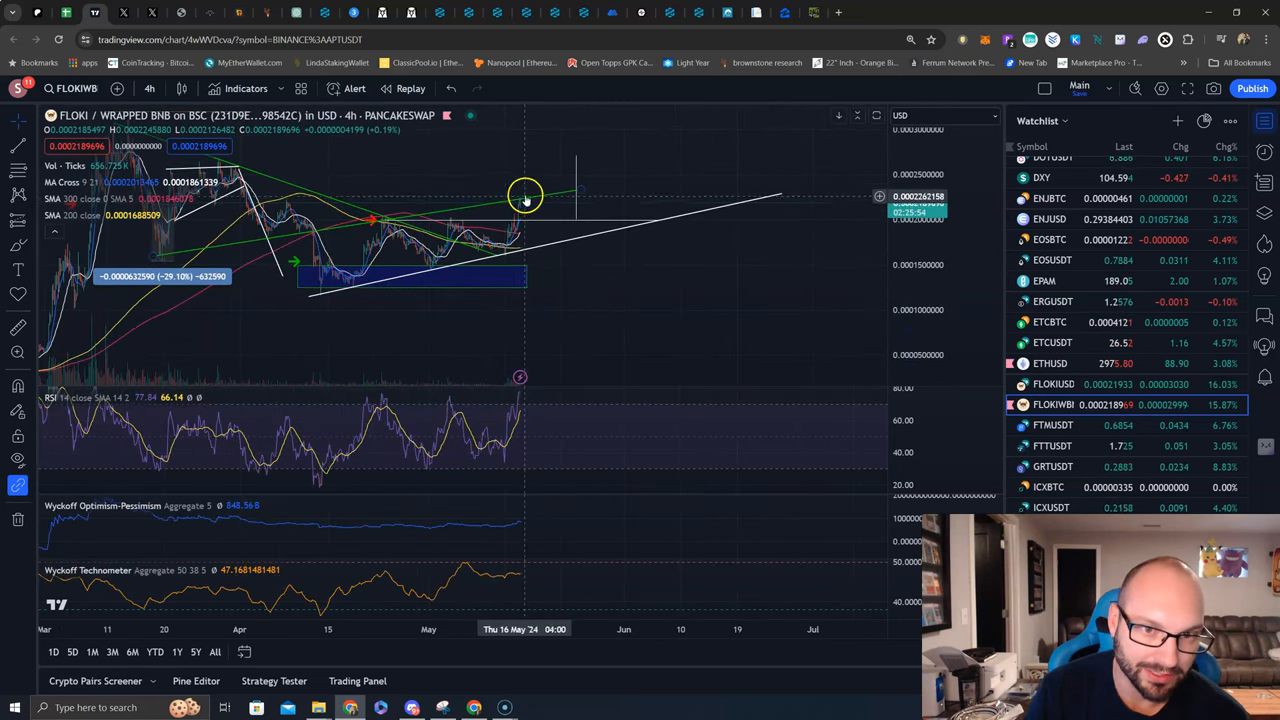
mouse_move(508, 190)
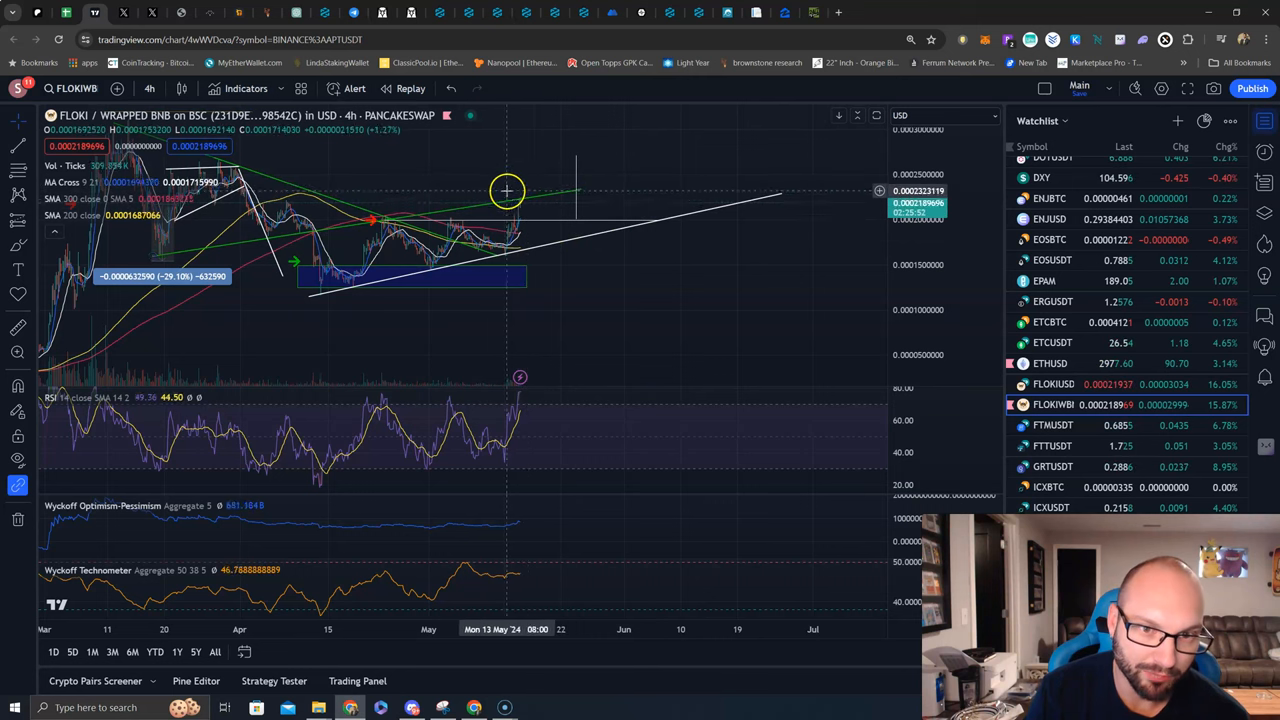
mouse_move(560, 156)
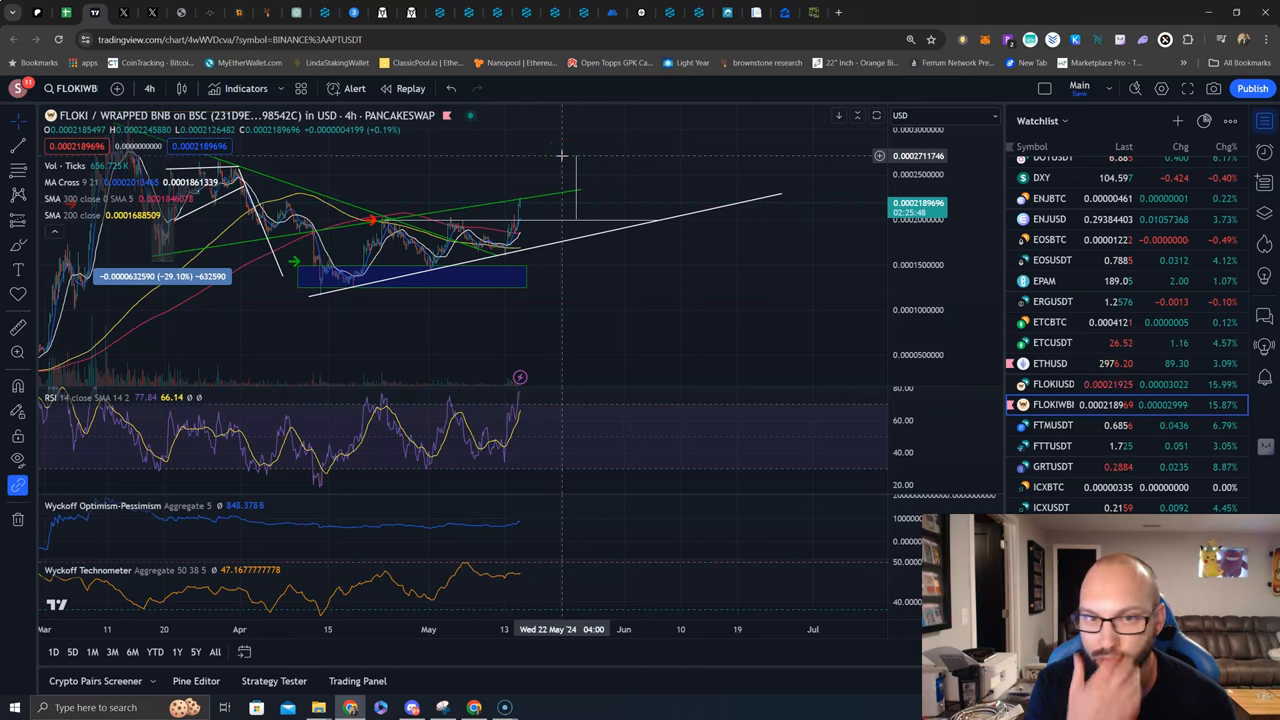
mouse_move(582, 252)
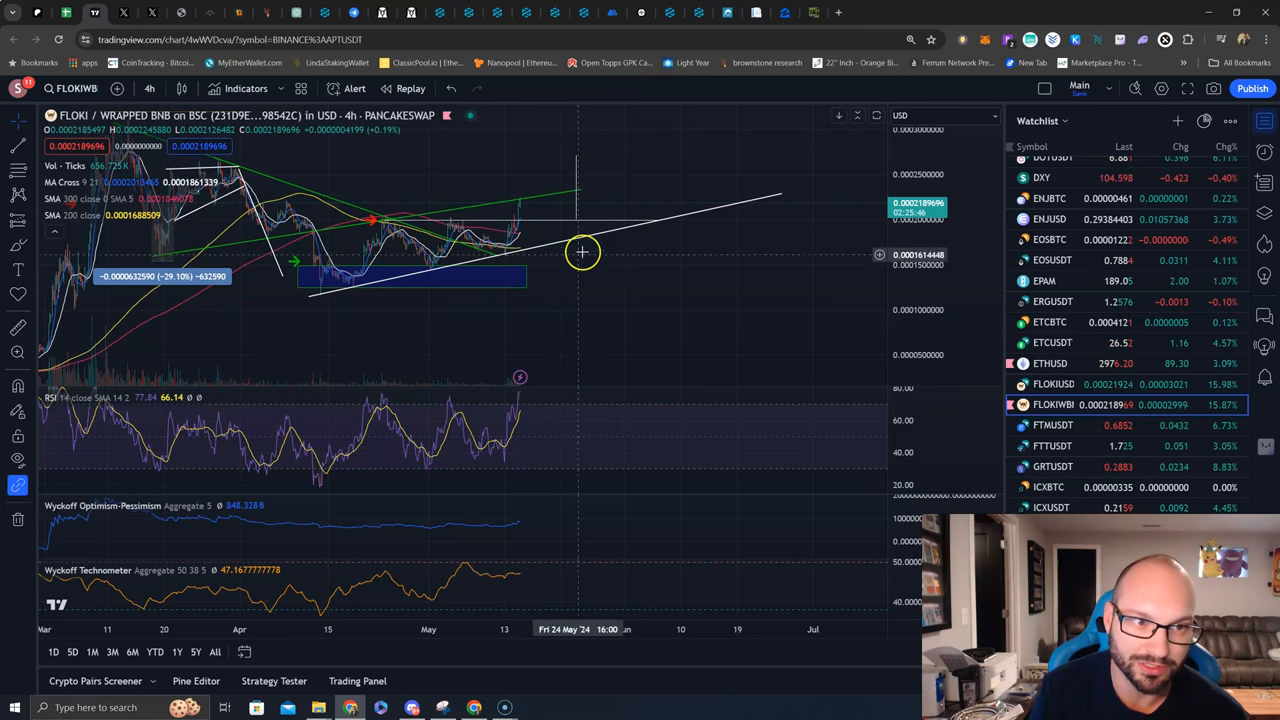
mouse_move(608, 240)
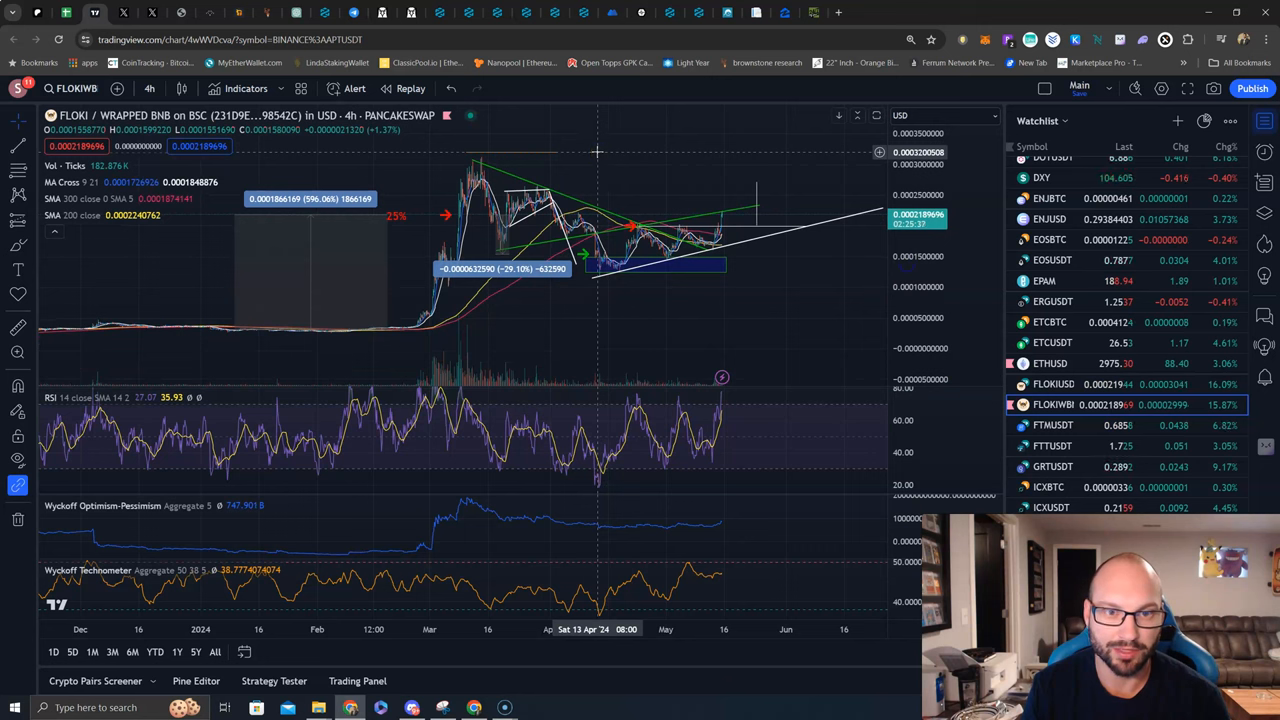
mouse_move(780, 174)
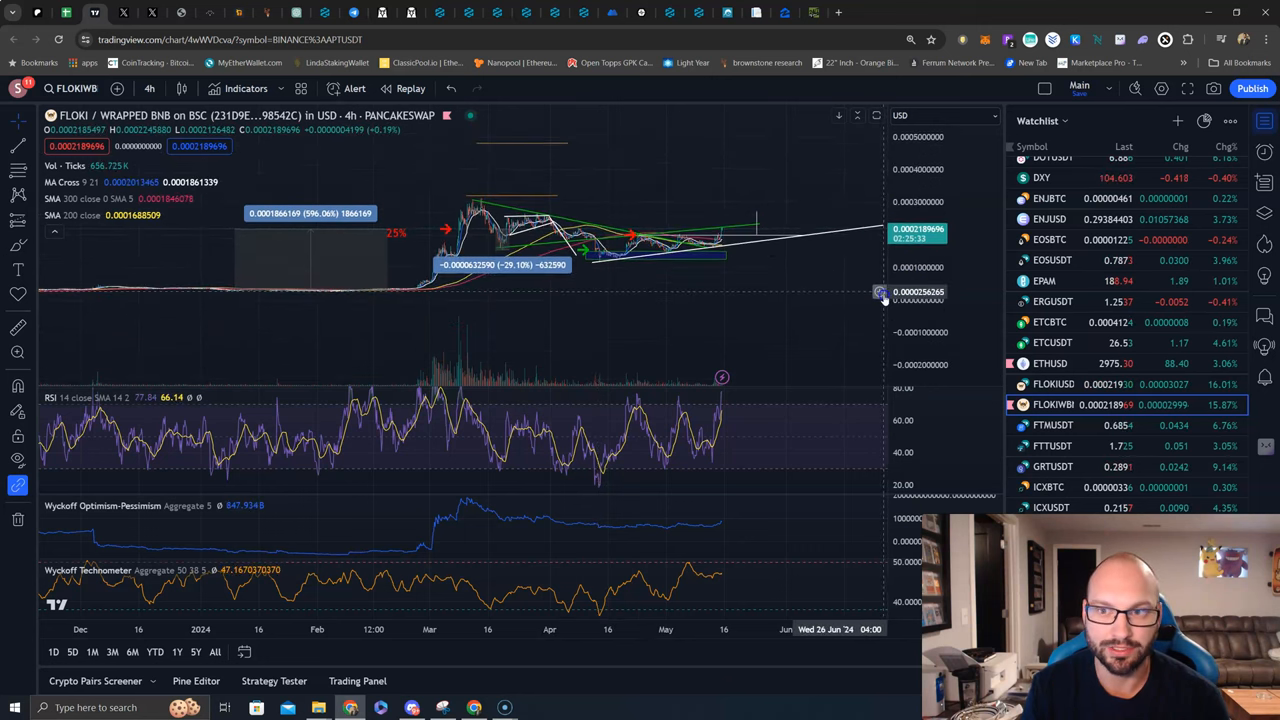
mouse_move(656, 148)
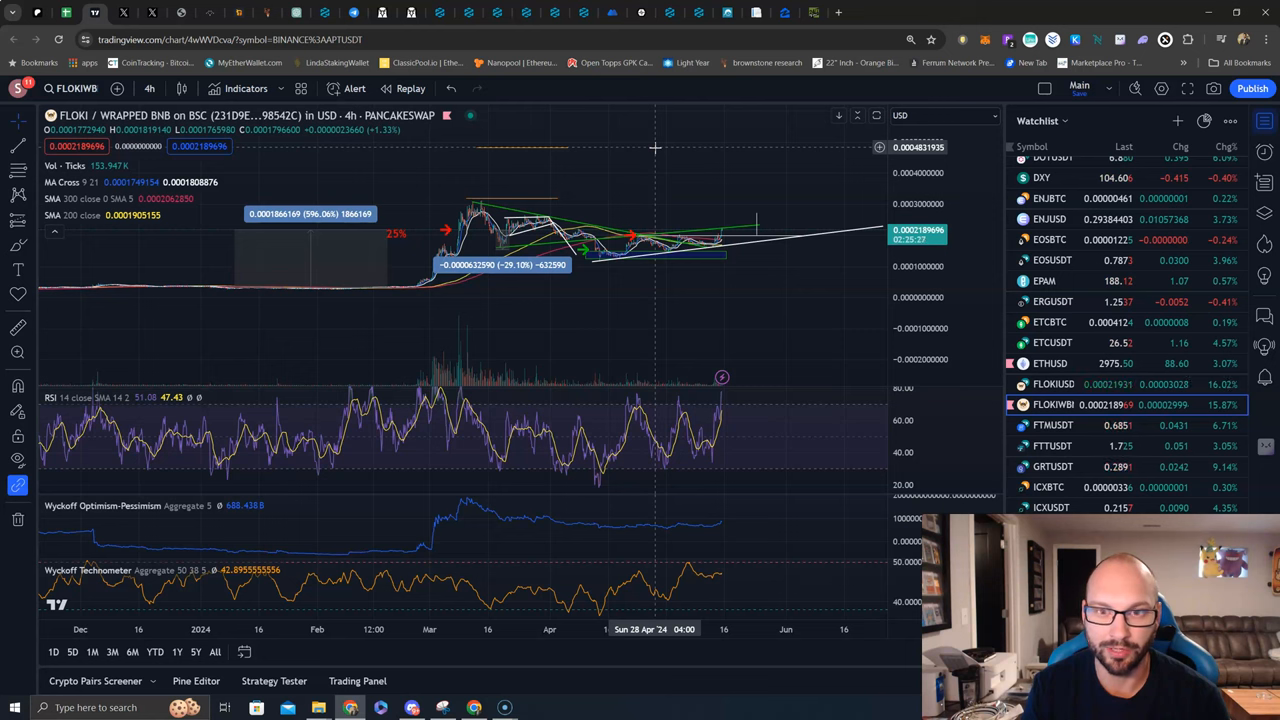
mouse_move(752, 122)
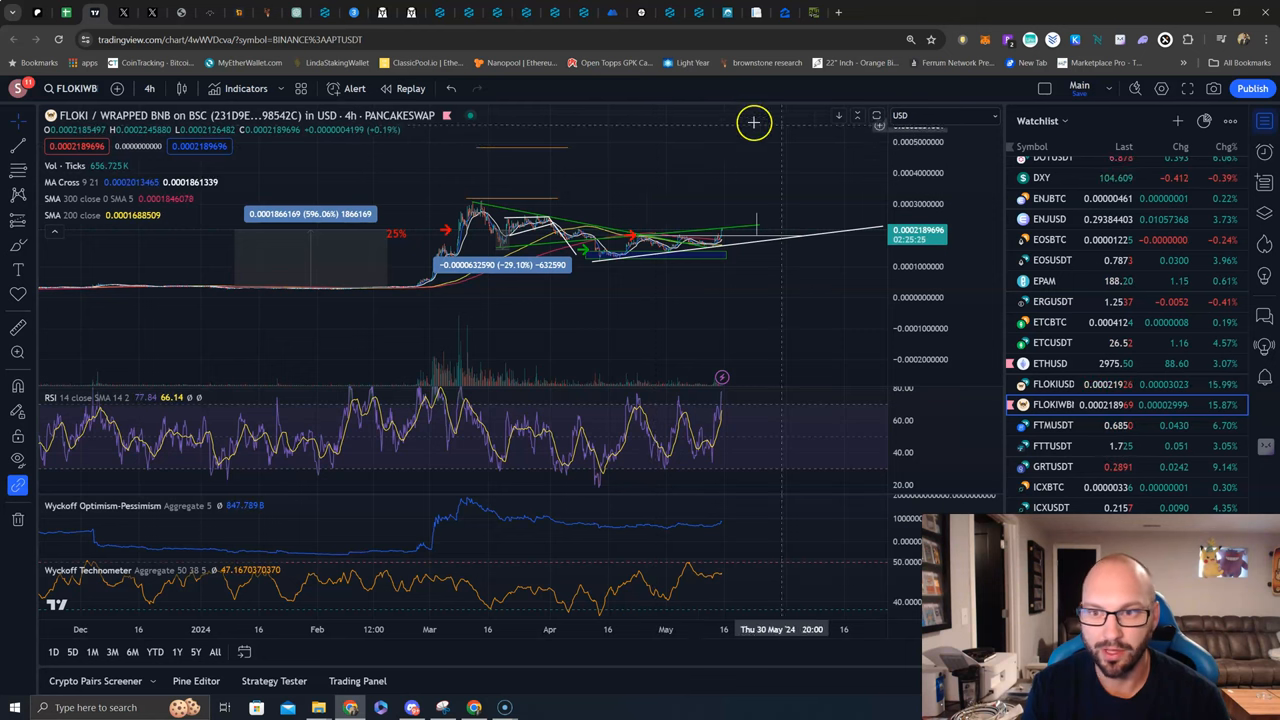
mouse_move(632, 148)
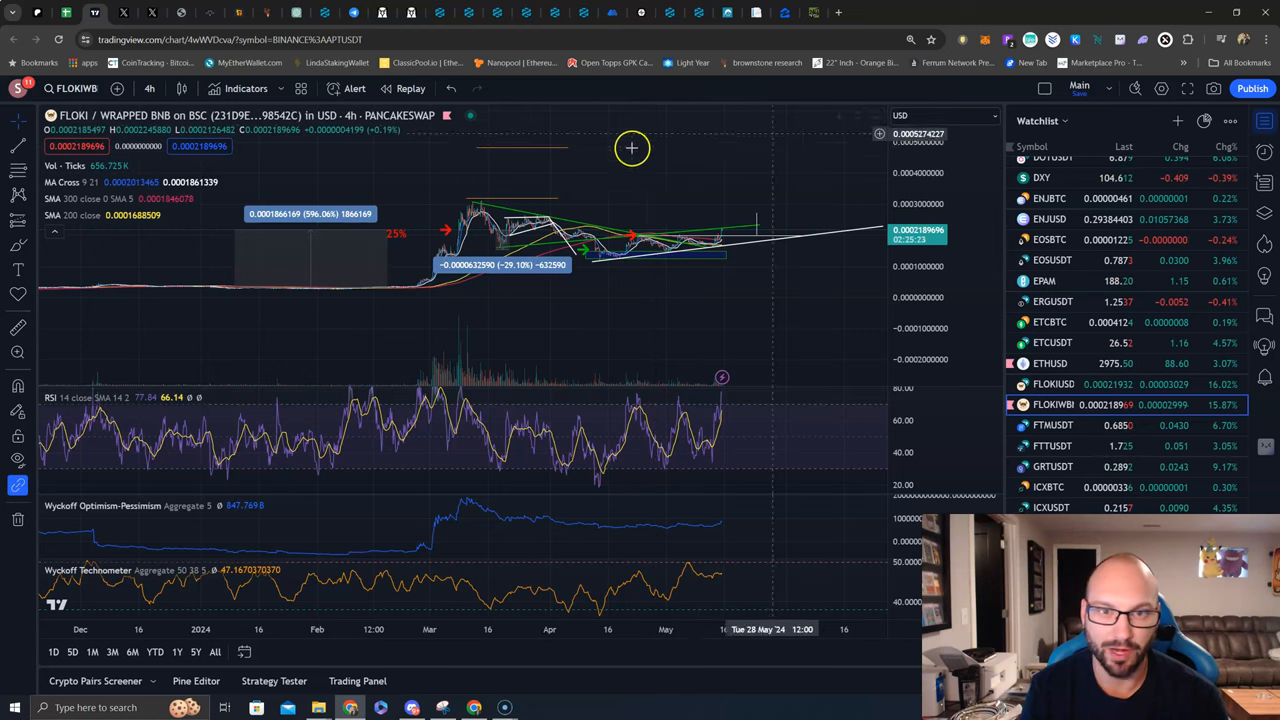
mouse_move(604, 148)
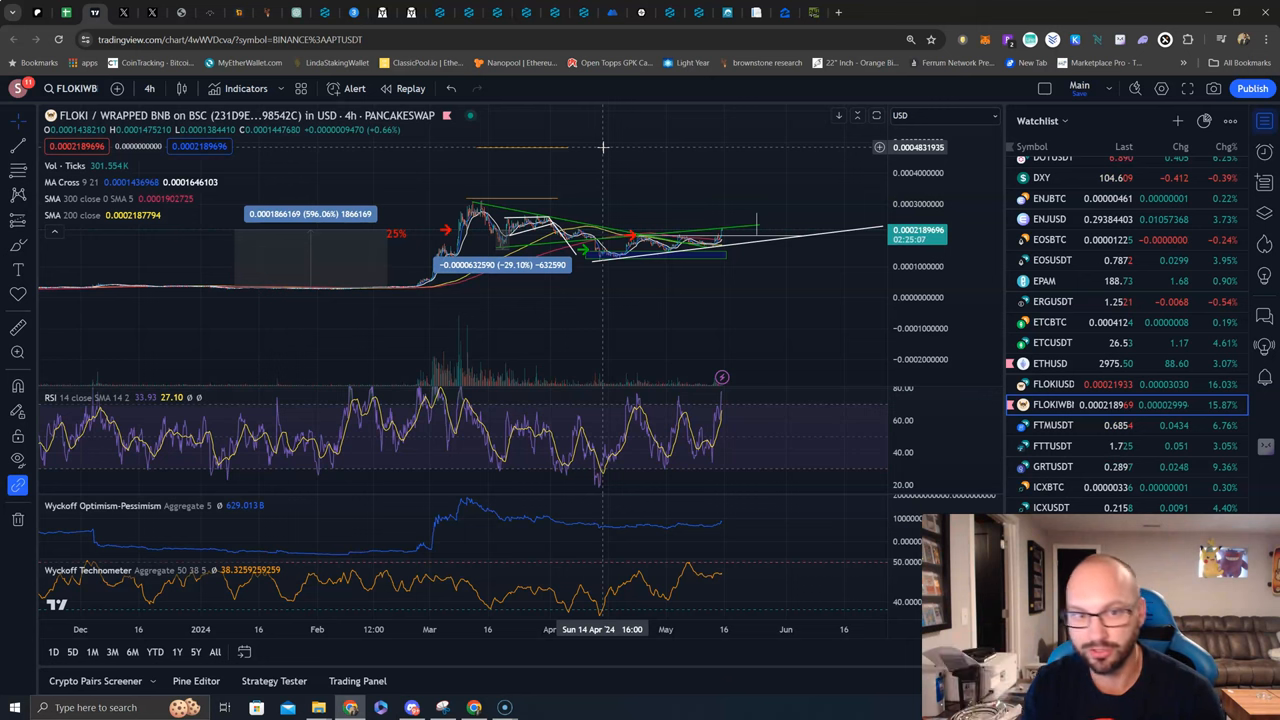
mouse_move(648, 266)
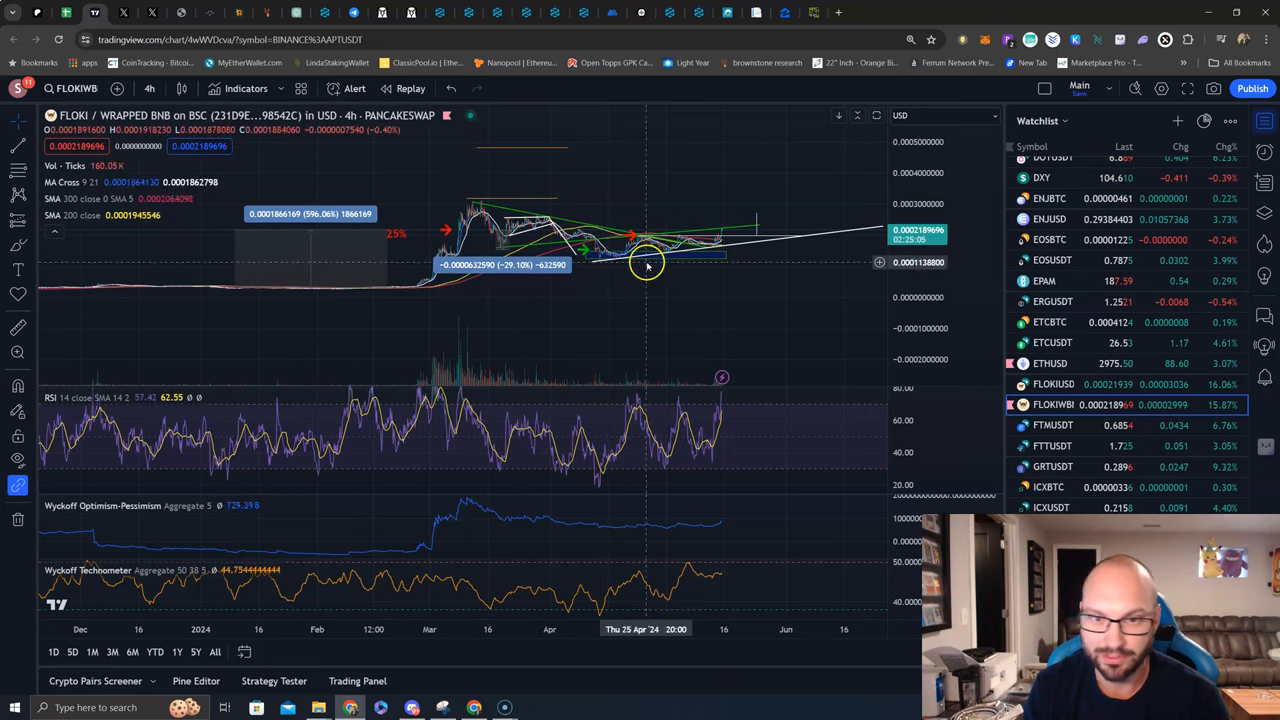
mouse_move(688, 148)
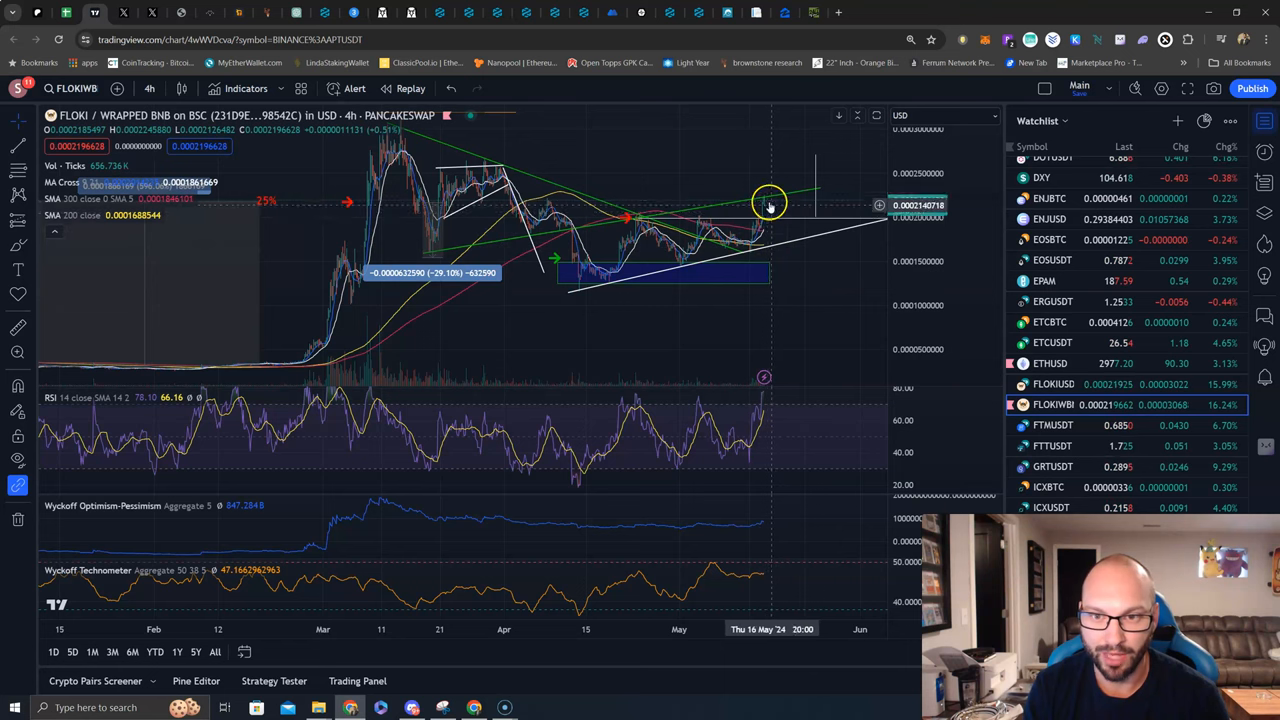
mouse_move(788, 218)
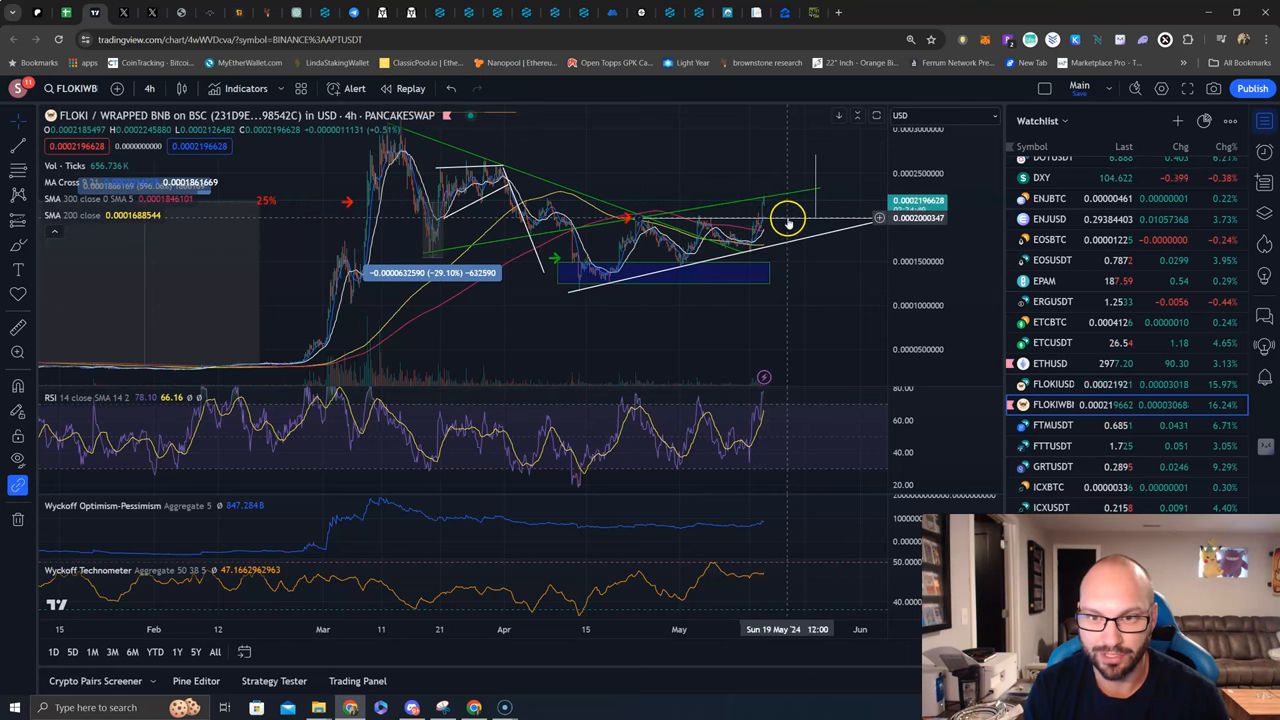
mouse_move(780, 218)
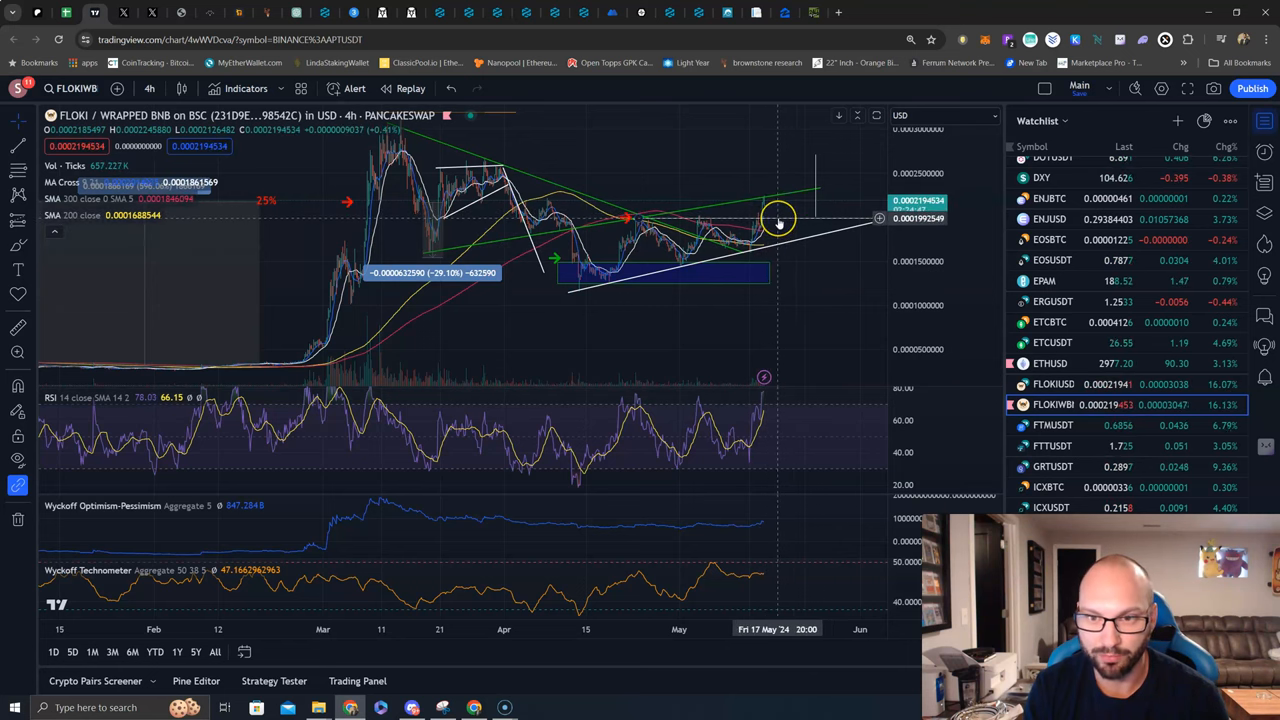